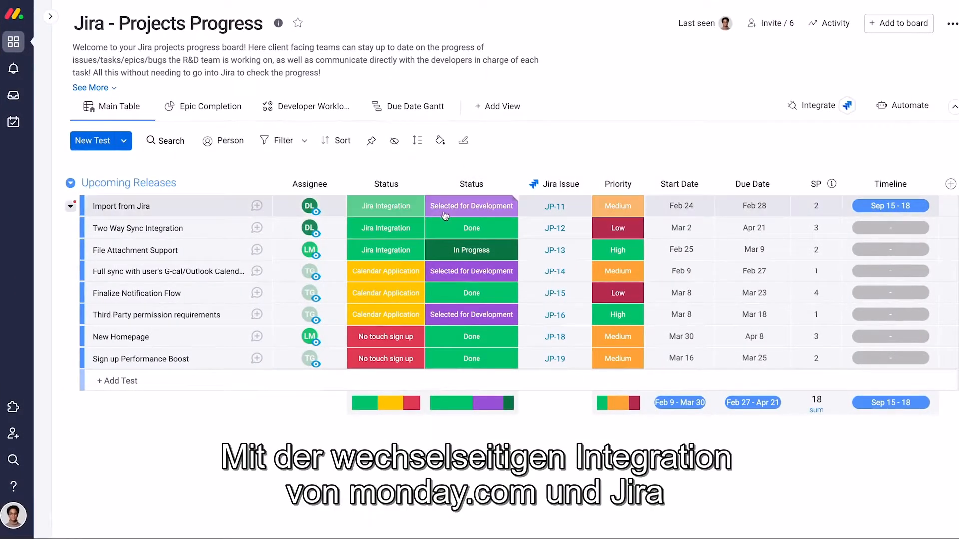
# Leave the Jira Projects Progress board and bring up the Homepage 2.0 board in Jira
pyautogui.click(471, 205)
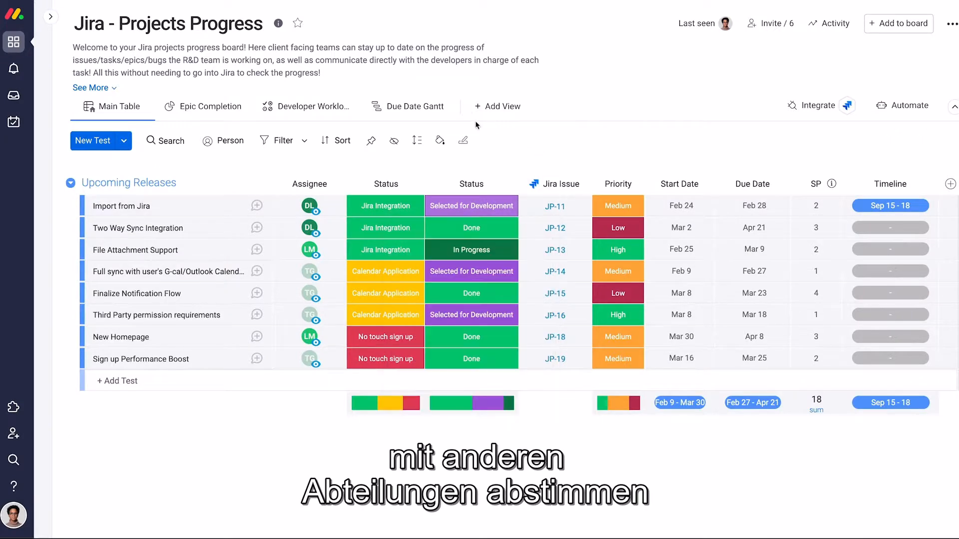
pyautogui.click(414, 106)
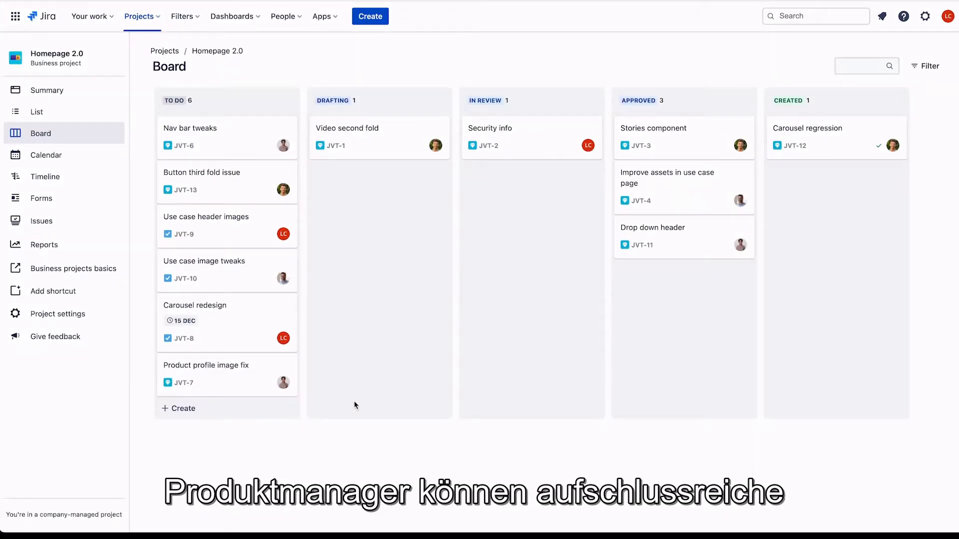
pyautogui.moveTo(201, 180); pyautogui.dragTo(529, 249)
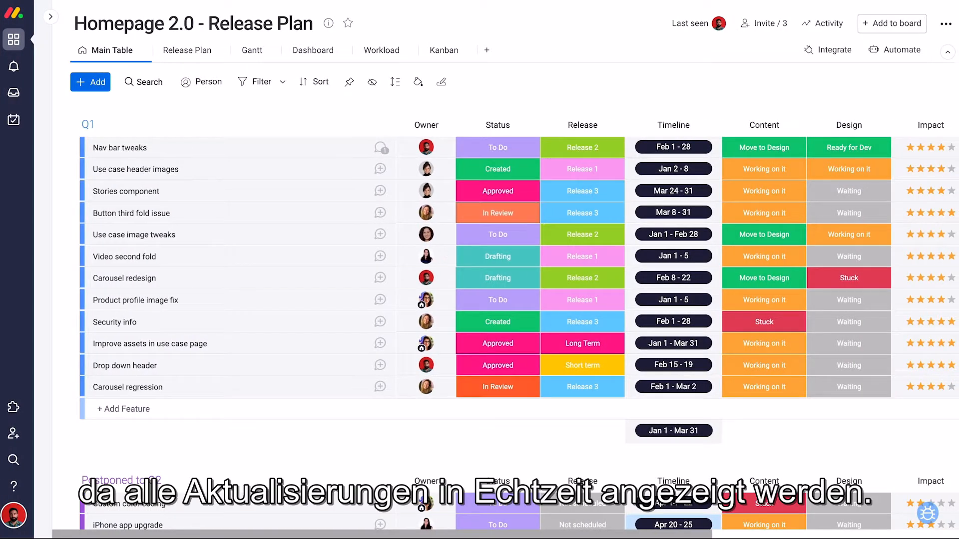
# View the Homepage 2.0 Release Plan as dashboard charts, then as team workload
pyautogui.click(313, 49)
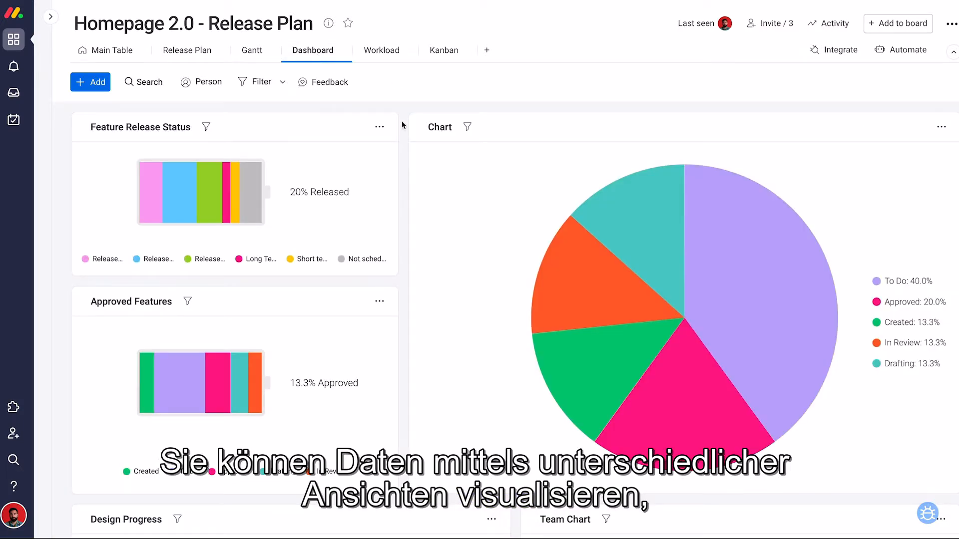
pyautogui.click(444, 50)
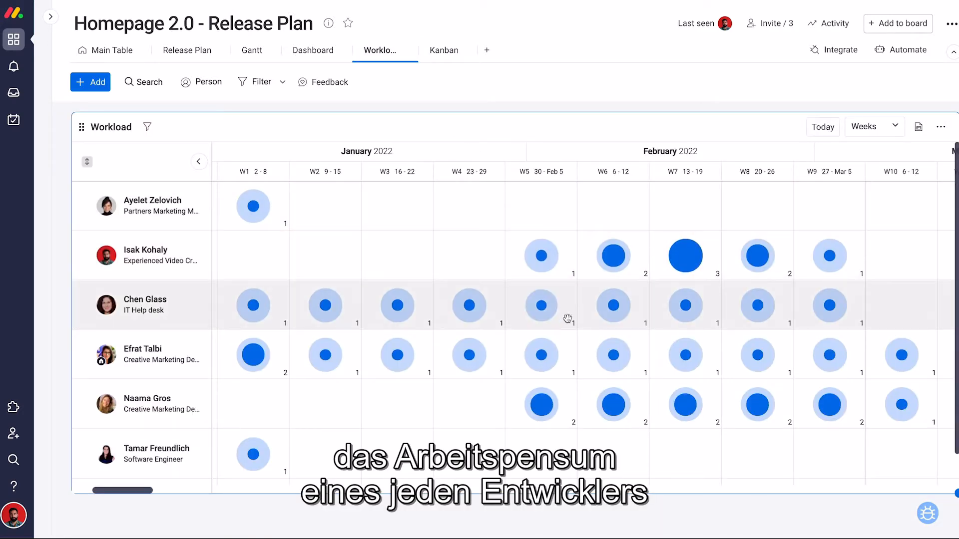
pyautogui.click(621, 405)
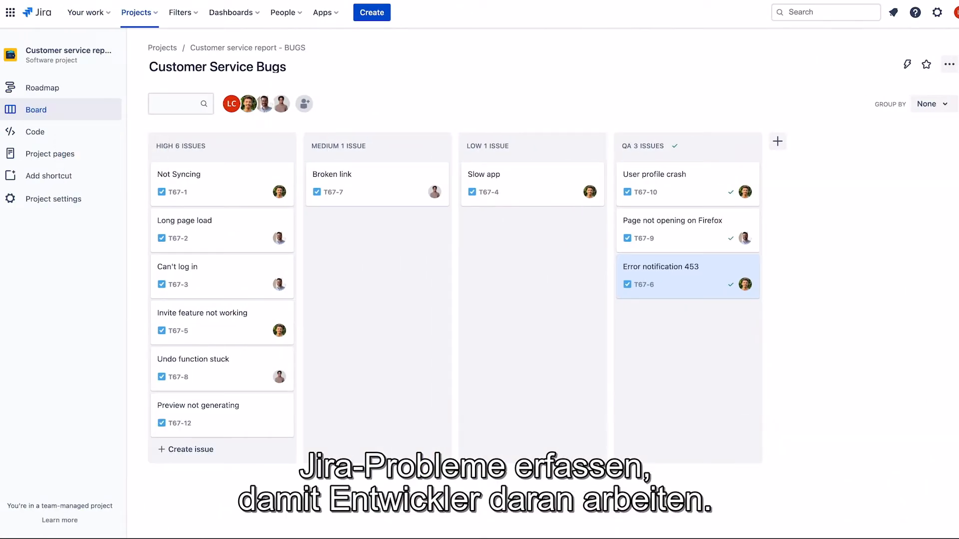
# Open the 'Preview not generating' issue, then create an issue under Feature on Iteration 3
pyautogui.click(197, 405)
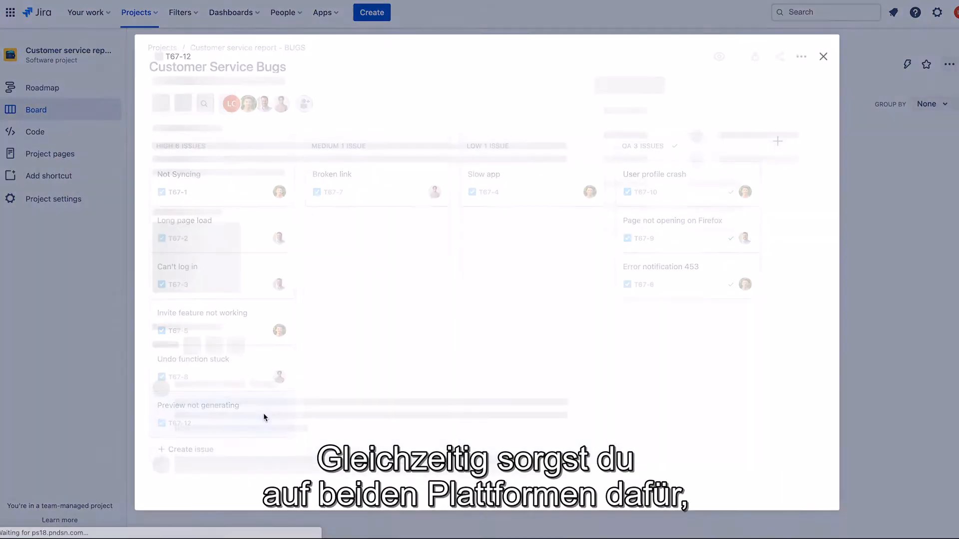
pyautogui.click(750, 135)
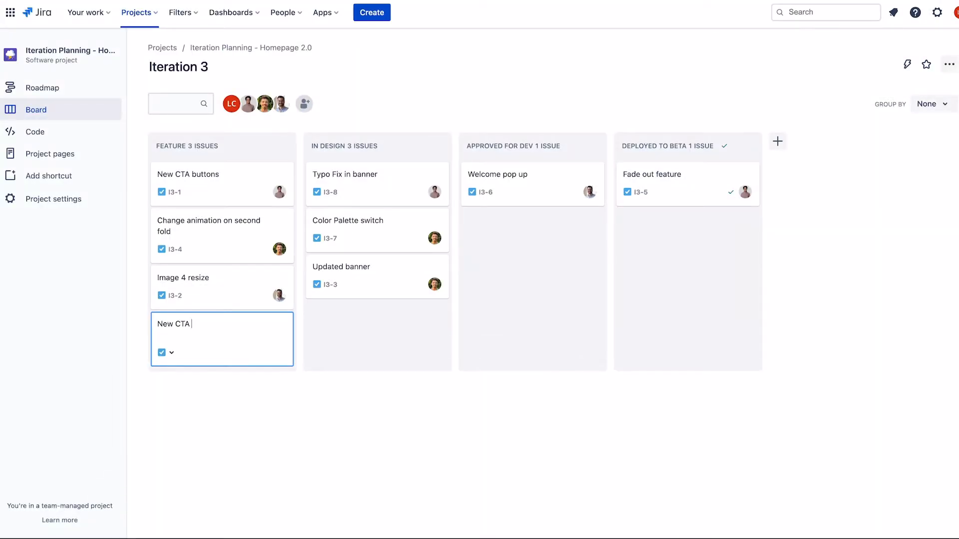
pyautogui.click(749, 135)
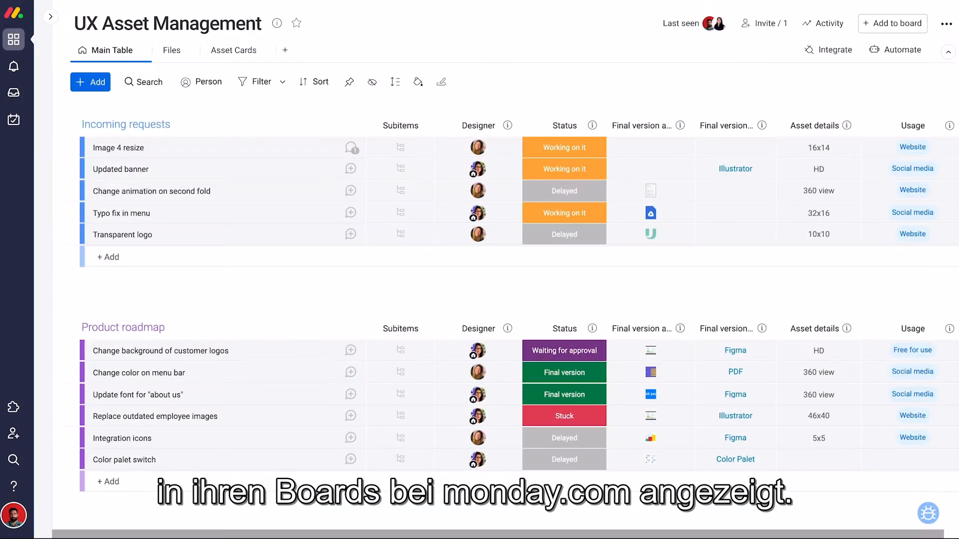
# Open the UX Asset Management board's Main Table in monday.com
pyautogui.click(90, 81)
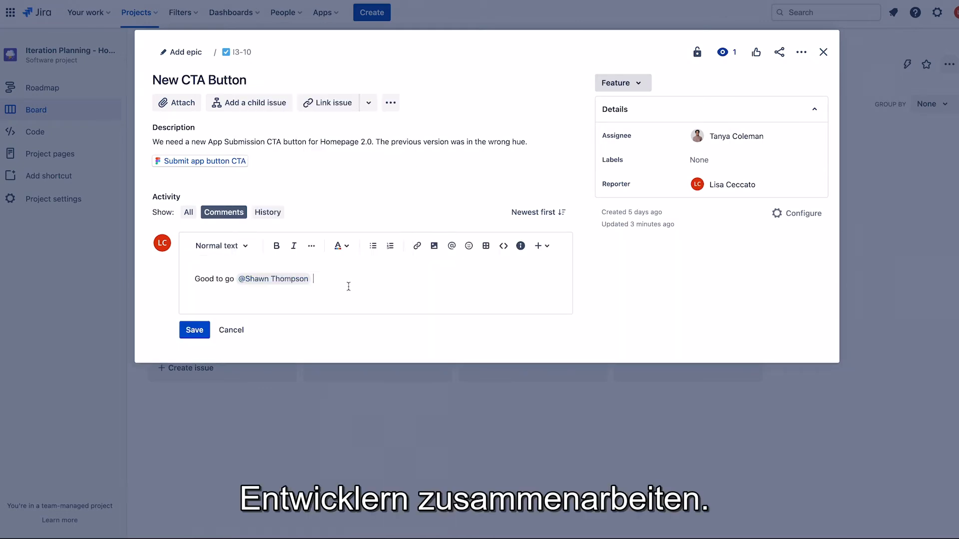
# Save the 'Good to go' comment mentioning a teammate on the New CTA Button issue
pyautogui.click(622, 83)
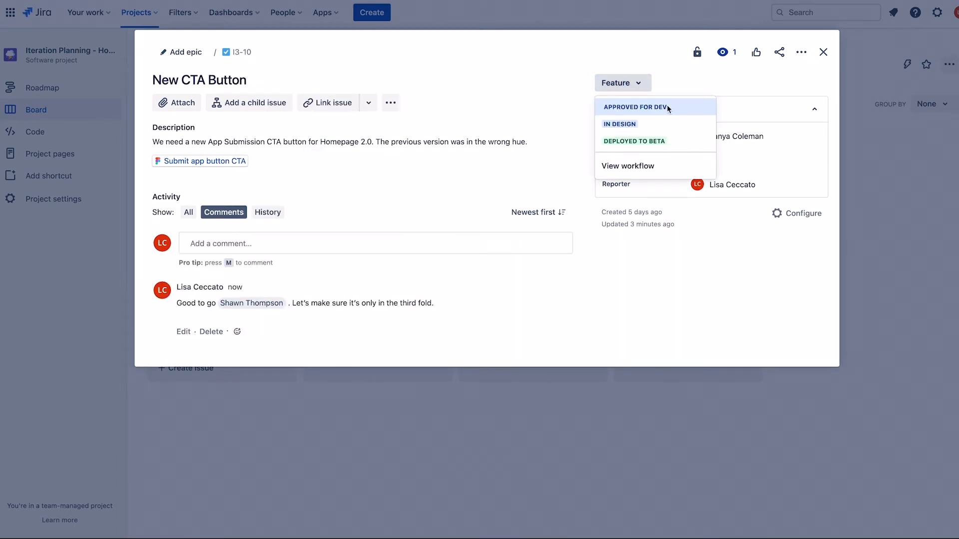